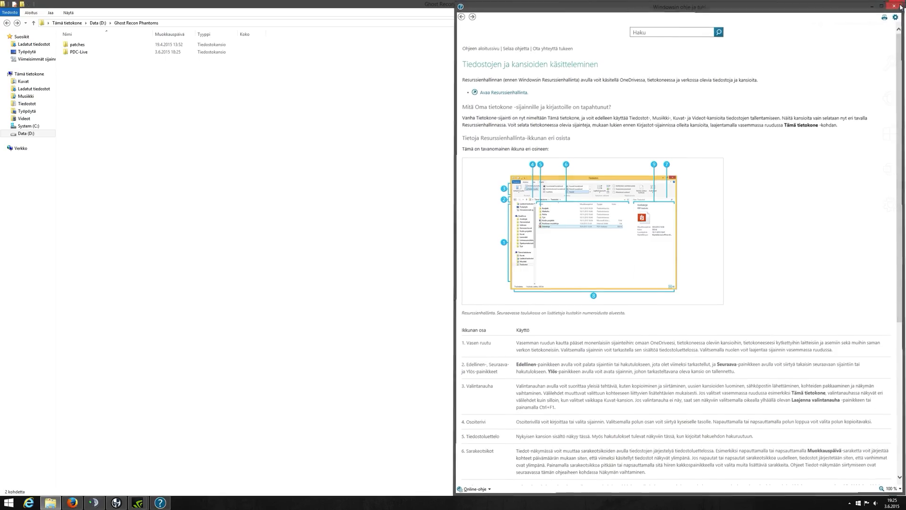
Close the Windows Help window and select the PDC-Live folder
{"action": "left_click", "coordinate": [899, 6]}
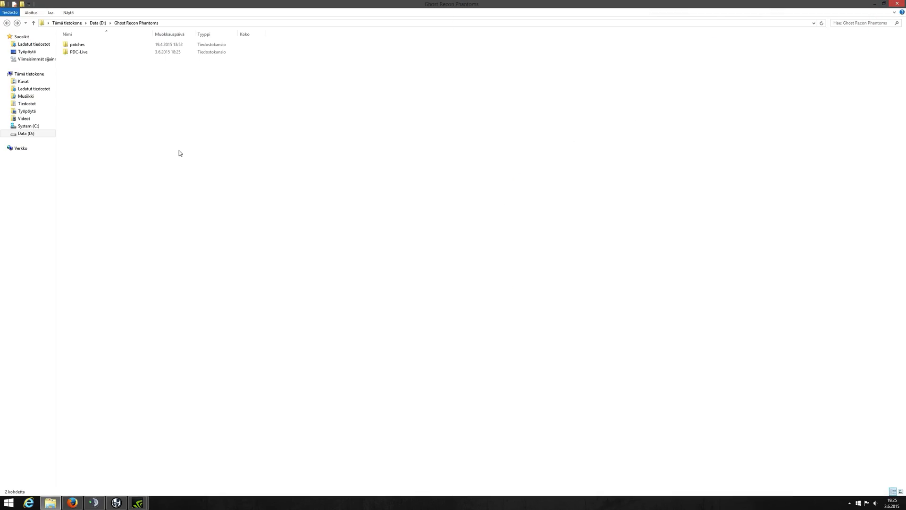
{"action": "mouse_move", "coordinate": [182, 144]}
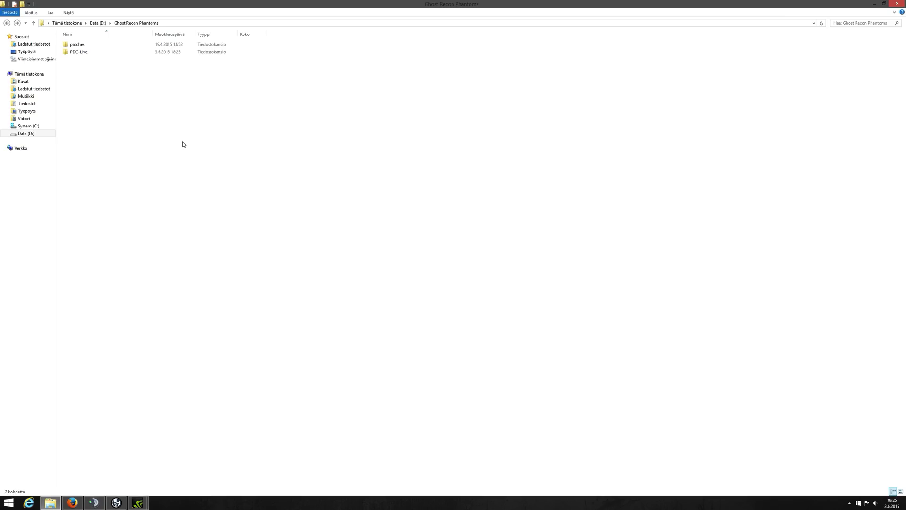
{"action": "mouse_move", "coordinate": [216, 127]}
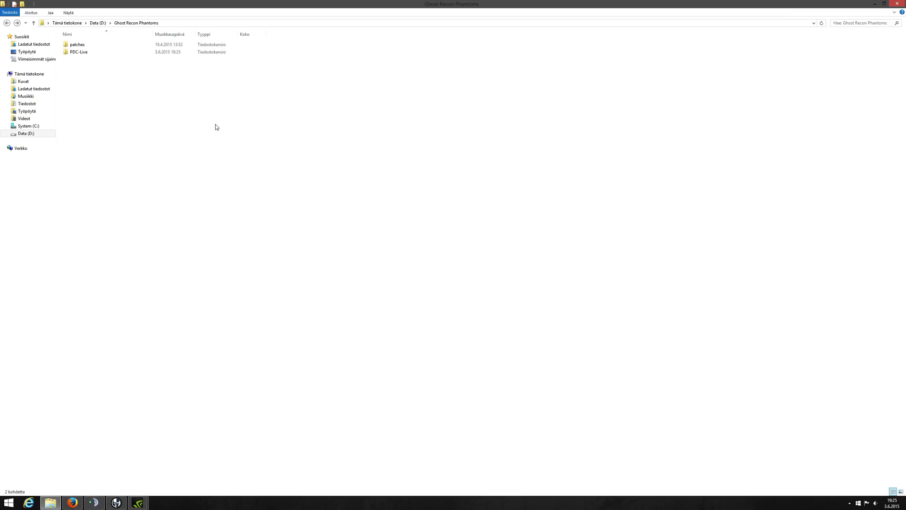
{"action": "mouse_move", "coordinate": [200, 134]}
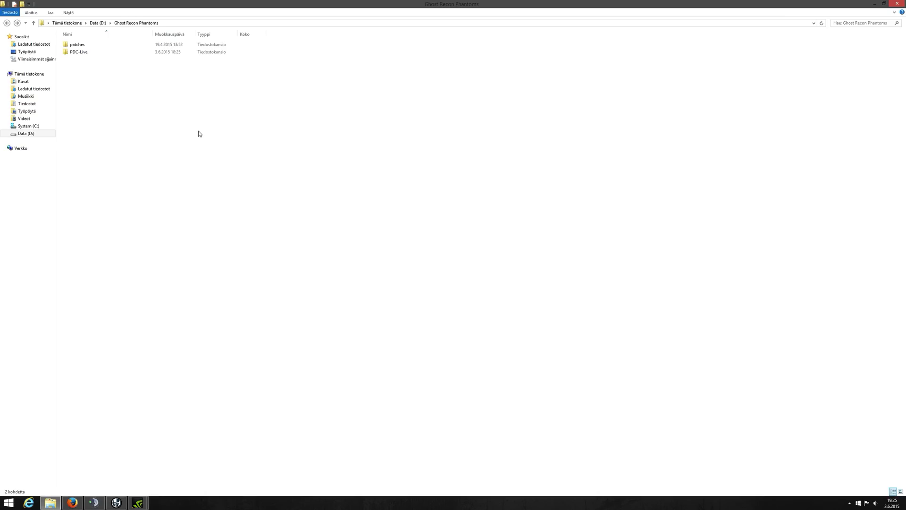
{"action": "mouse_move", "coordinate": [156, 119]}
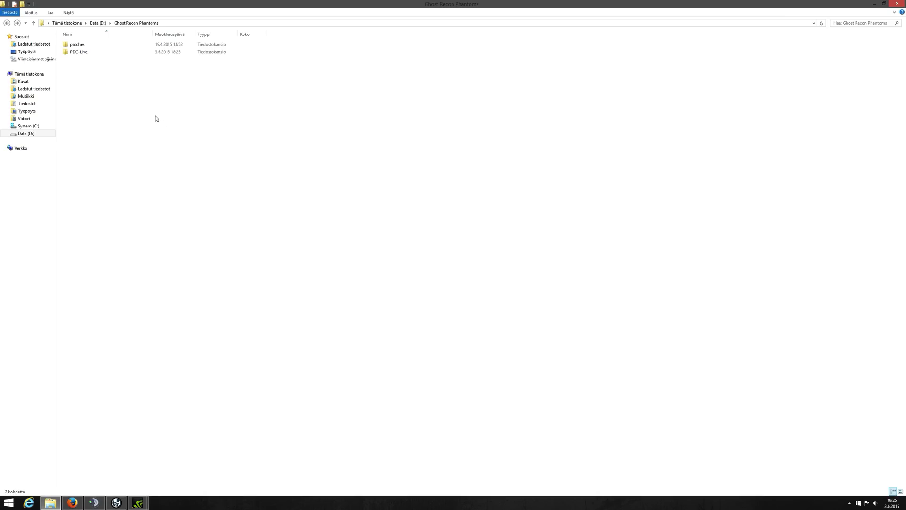
{"action": "left_click", "coordinate": [80, 52]}
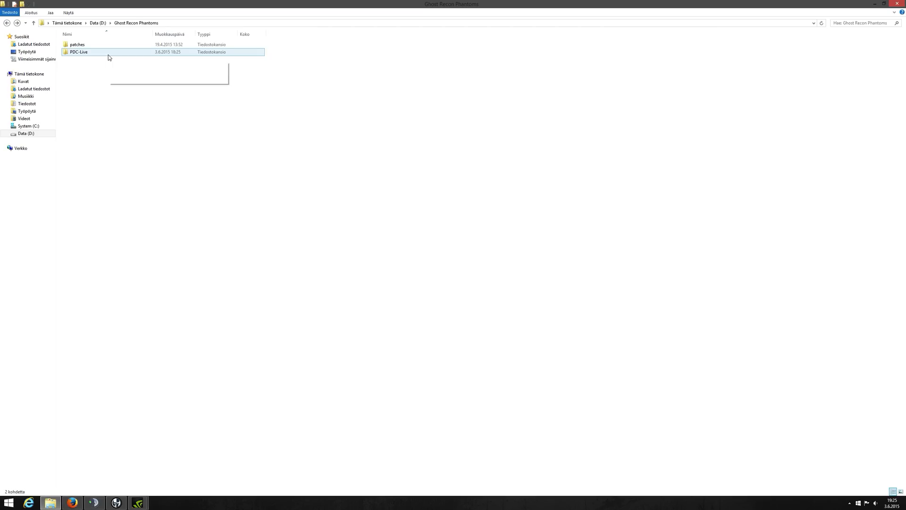
{"action": "mouse_move", "coordinate": [109, 52]}
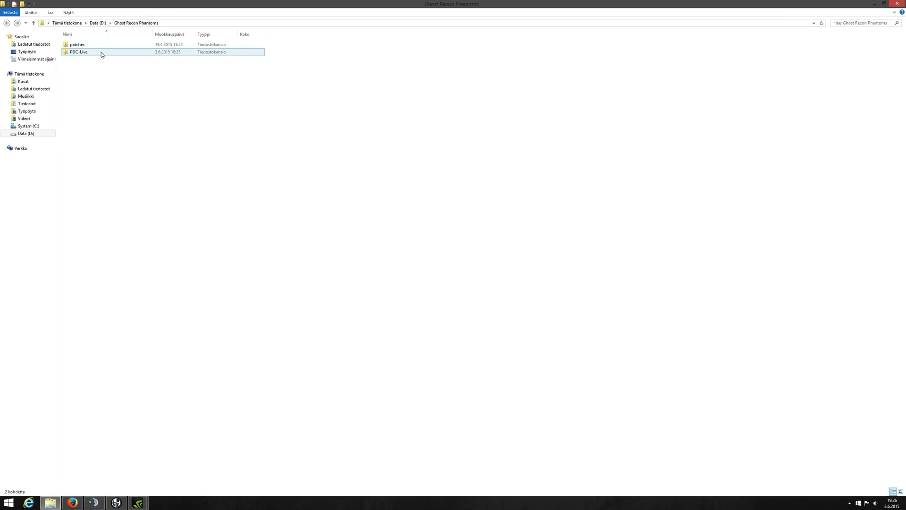
Open PDC-Live, then its Sound_Bin_PC folder, and scroll down the file list
{"action": "double_click", "coordinate": [78, 51]}
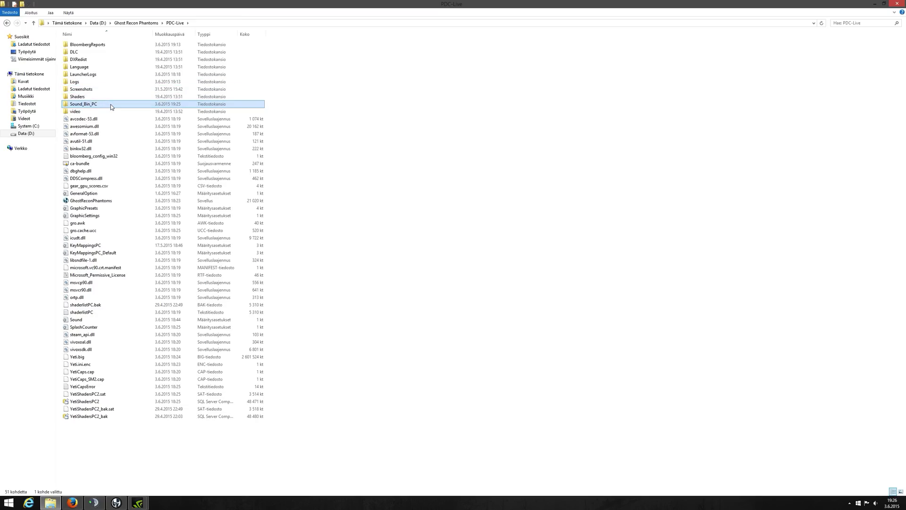
{"action": "mouse_move", "coordinate": [113, 108]}
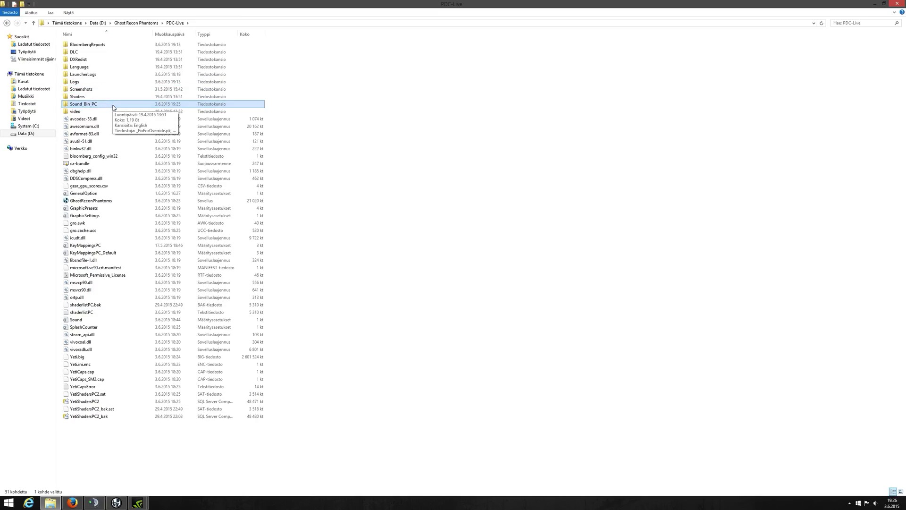
{"action": "double_click", "coordinate": [85, 103]}
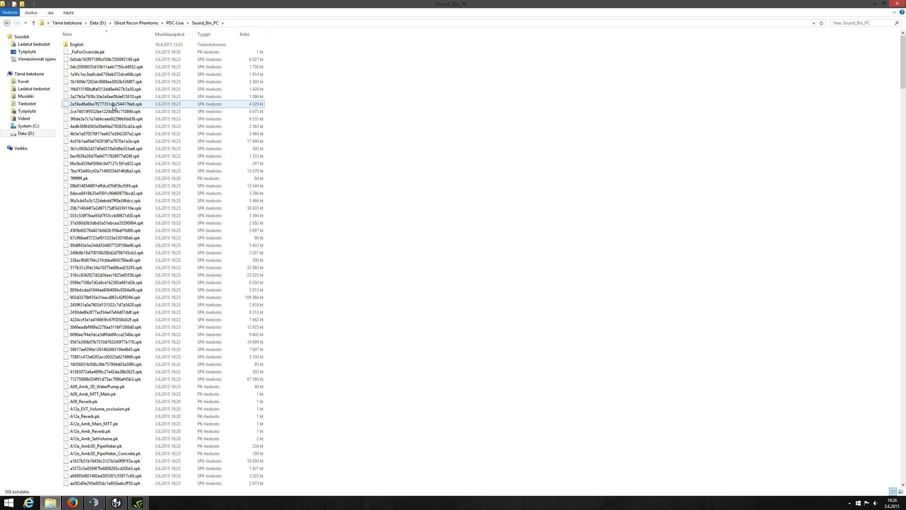
{"action": "scroll", "scroll_direction": "down", "scroll_amount": 3}
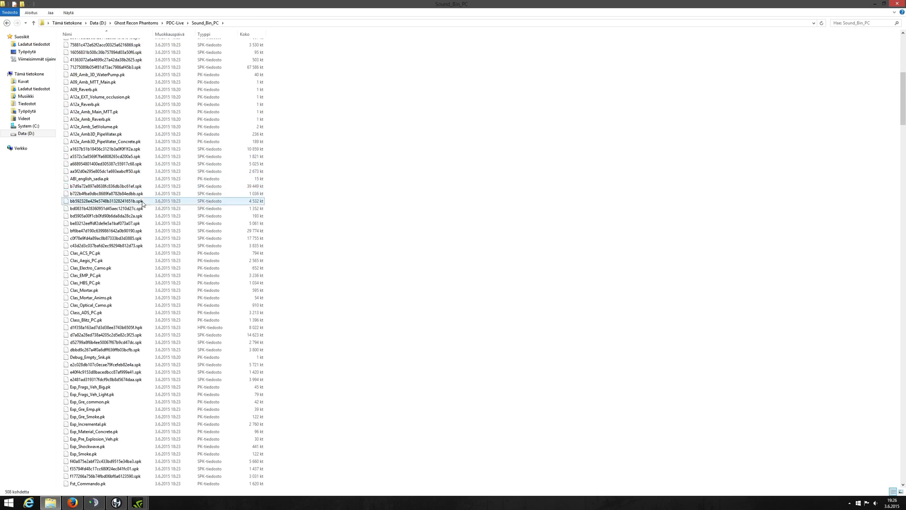
{"action": "scroll", "scroll_direction": "down", "scroll_amount": 3}
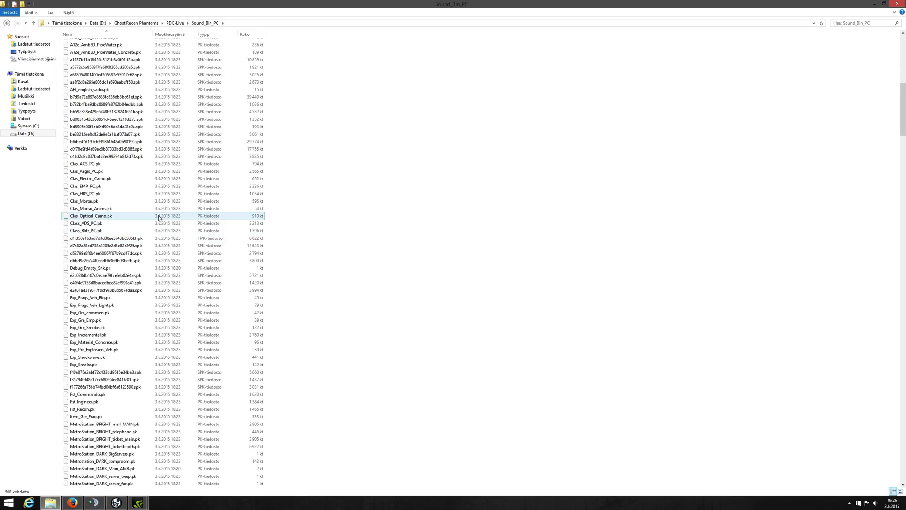
Select the 57 map sound files from MetroStation through Norway_Oil_rig_seawaves.pk
{"action": "scroll", "scroll_direction": "down", "scroll_amount": 3}
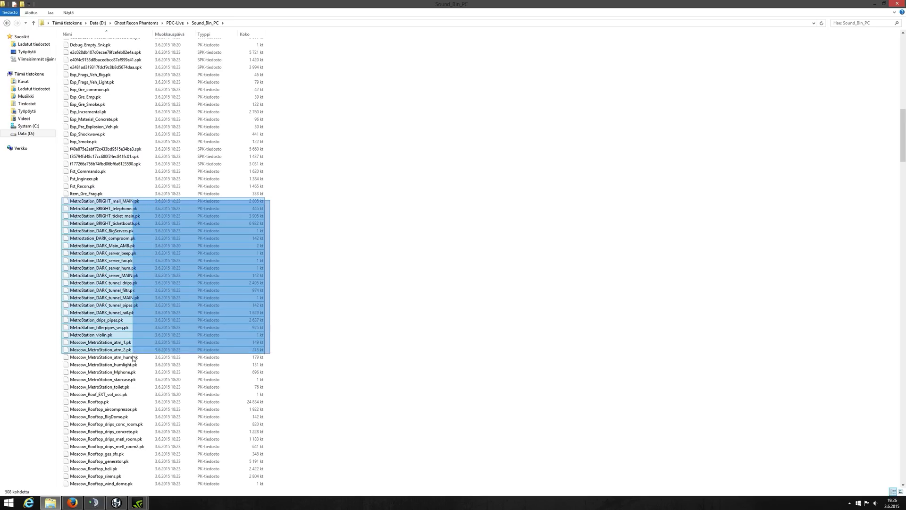
{"action": "scroll", "scroll_direction": "down", "scroll_amount": 3}
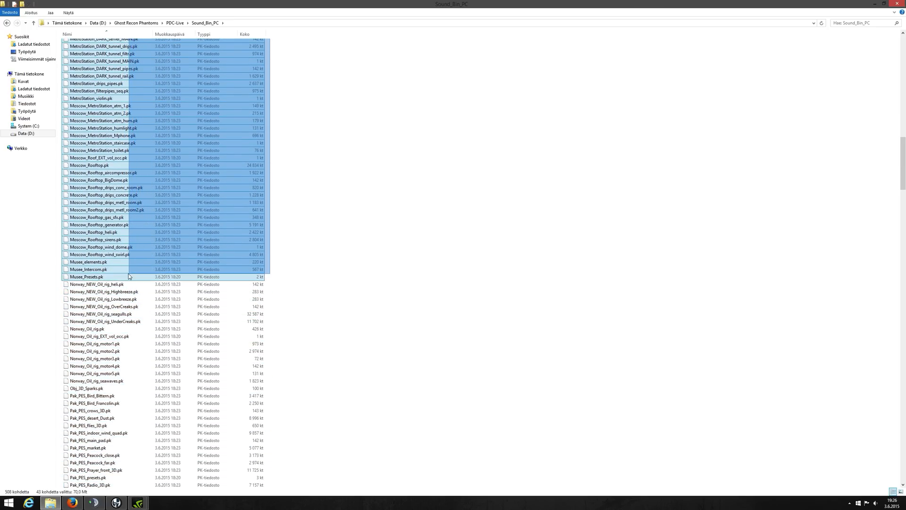
{"action": "left_click", "coordinate": [95, 373]}
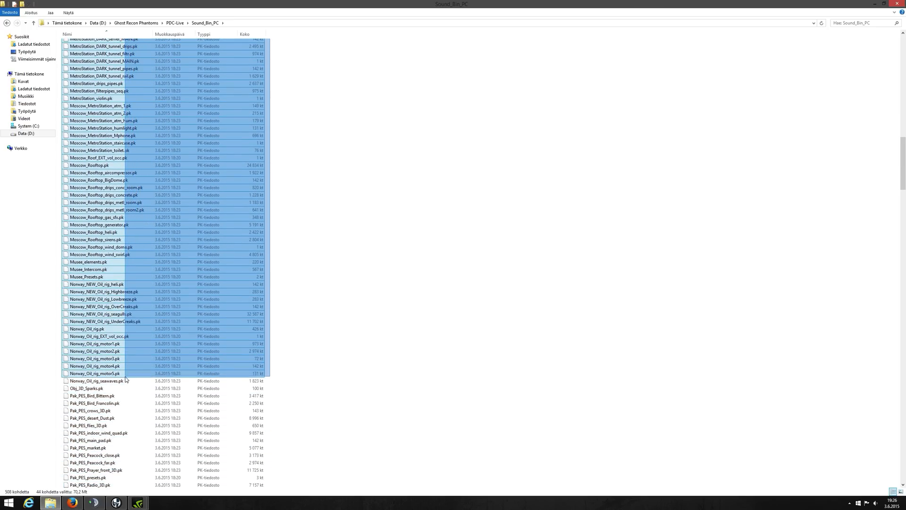
{"action": "left_click", "coordinate": [96, 381]}
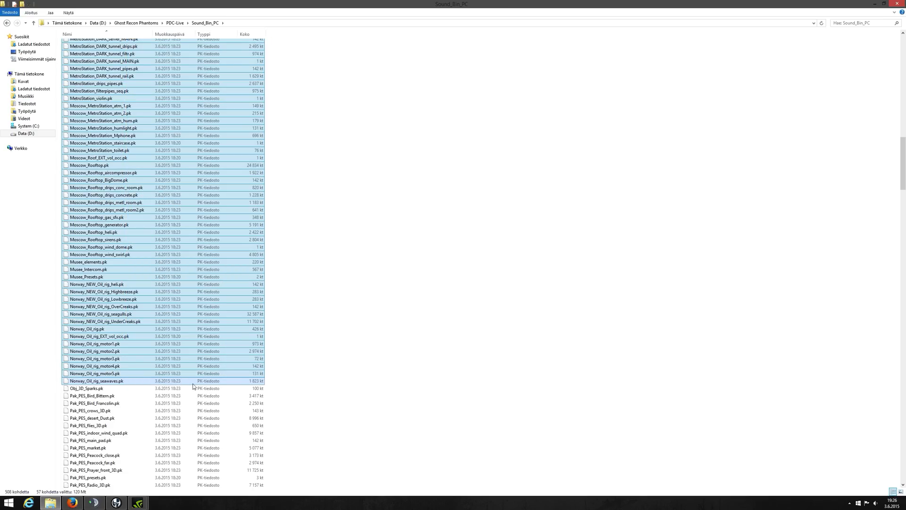
Select and delete the twenty Pak_PES ambient sound files through Pak_PES_vulture_3D.pk
{"action": "scroll", "scroll_direction": "down", "scroll_amount": 3}
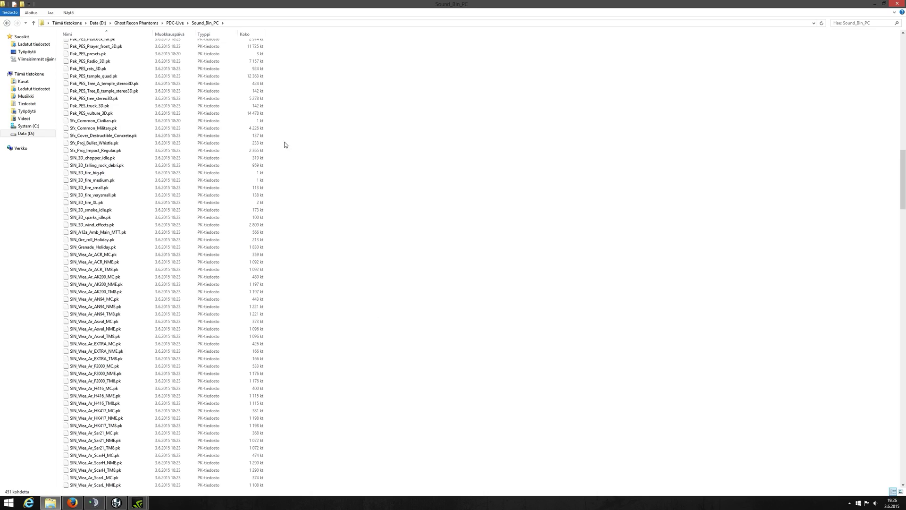
{"action": "scroll", "scroll_direction": "up", "scroll_amount": 3}
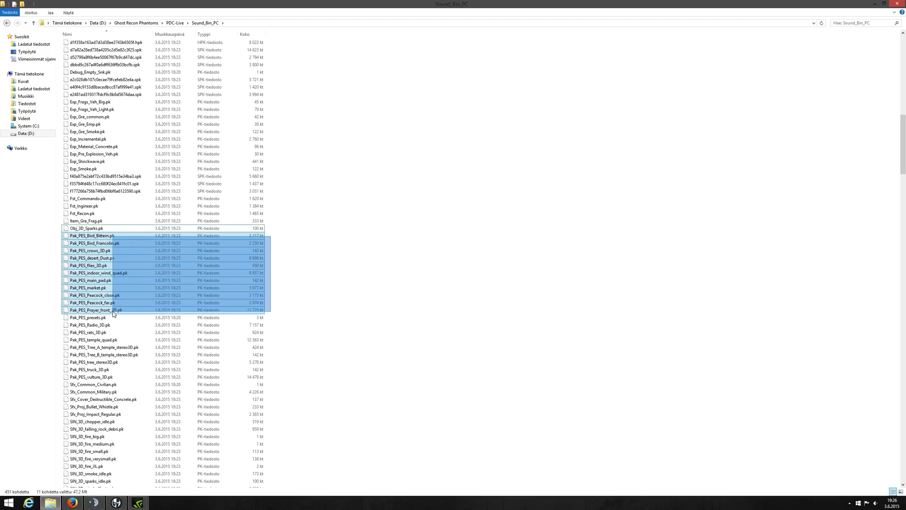
{"action": "left_click", "coordinate": [104, 376]}
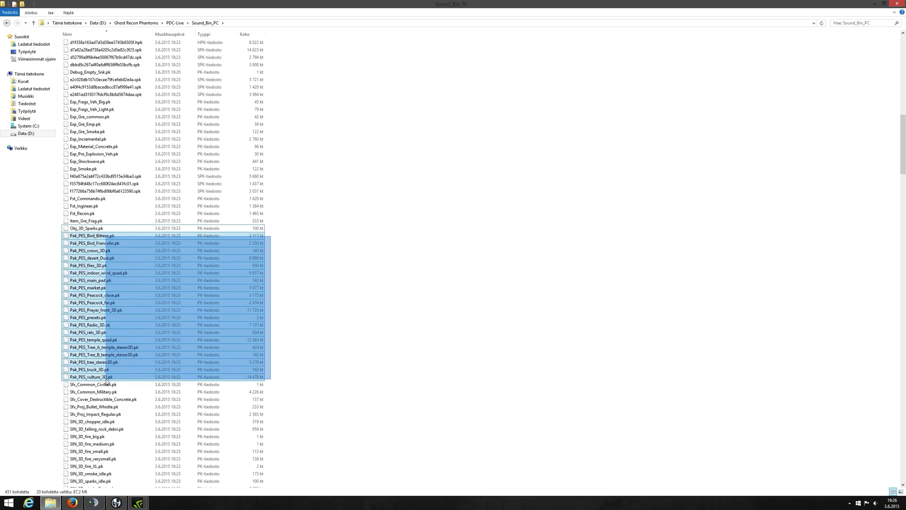
{"action": "left_click", "coordinate": [298, 358]}
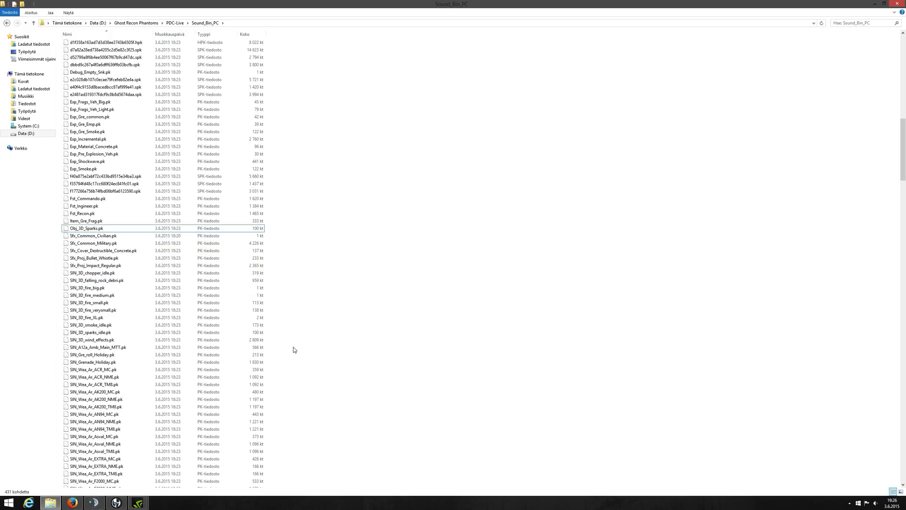
Select Skyline through Tomsk_Presets.pk sound files for deletion
{"action": "scroll", "scroll_direction": "down", "scroll_amount": 3}
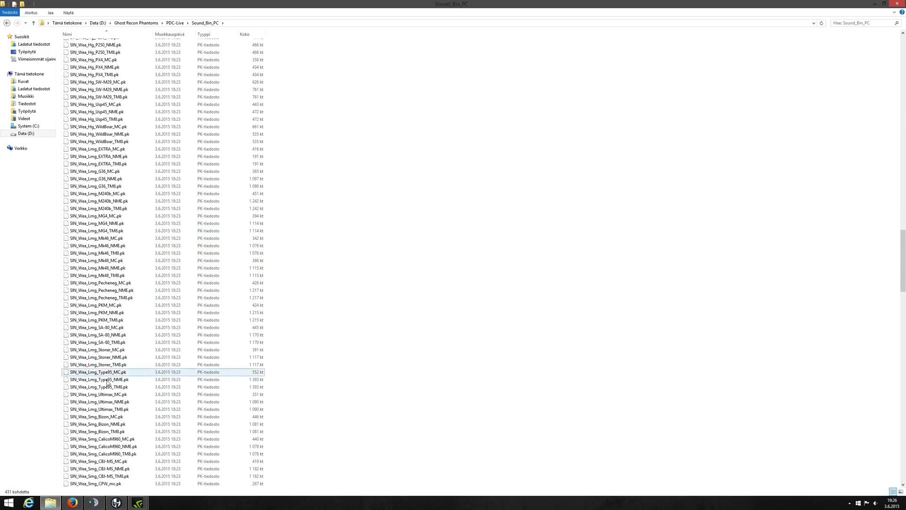
{"action": "scroll", "scroll_direction": "down", "scroll_amount": 3}
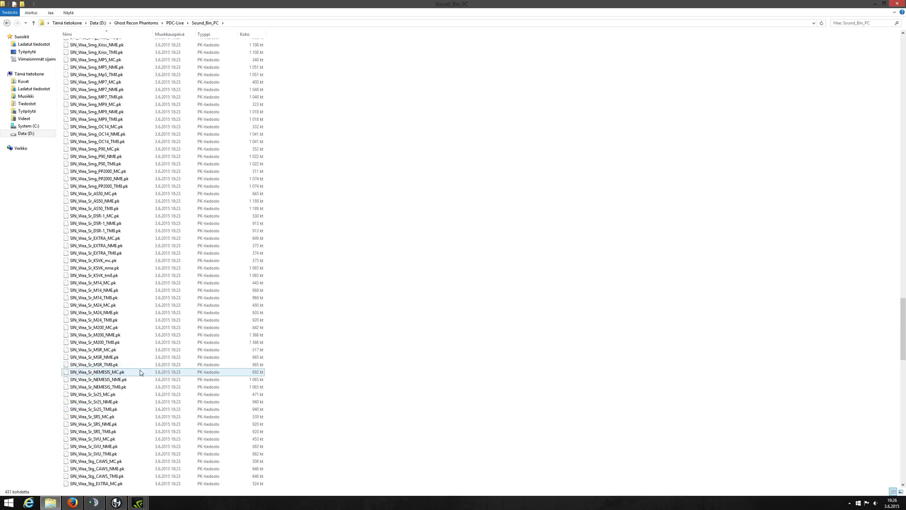
{"action": "scroll", "scroll_direction": "down", "scroll_amount": 3}
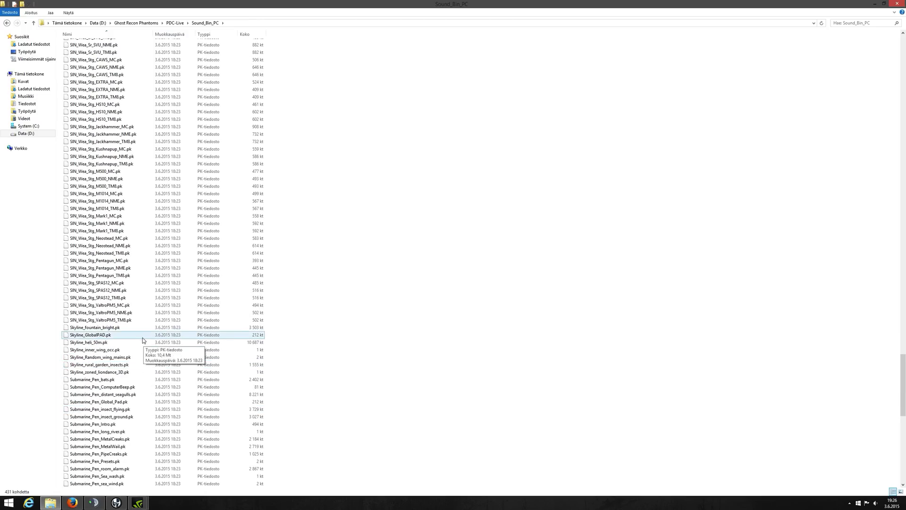
{"action": "left_click", "coordinate": [98, 342]}
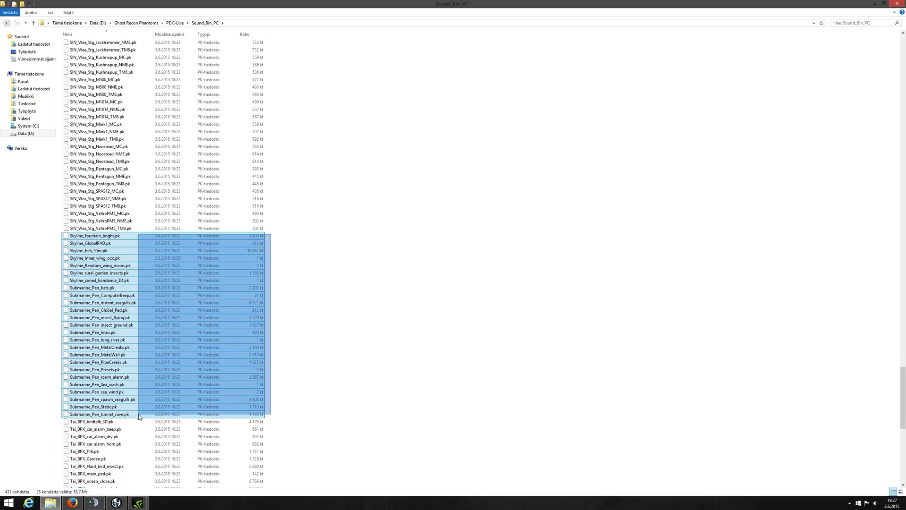
{"action": "scroll", "scroll_direction": "down", "scroll_amount": 3}
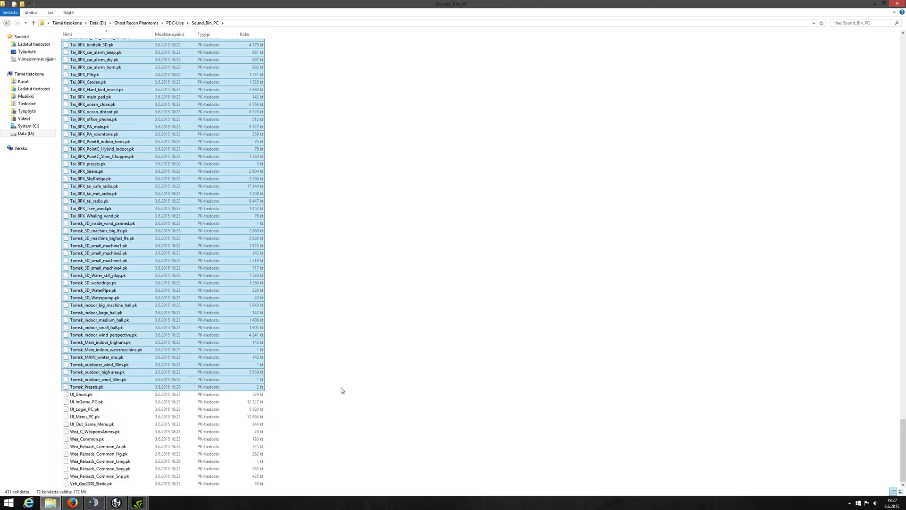
{"action": "mouse_move", "coordinate": [344, 387]}
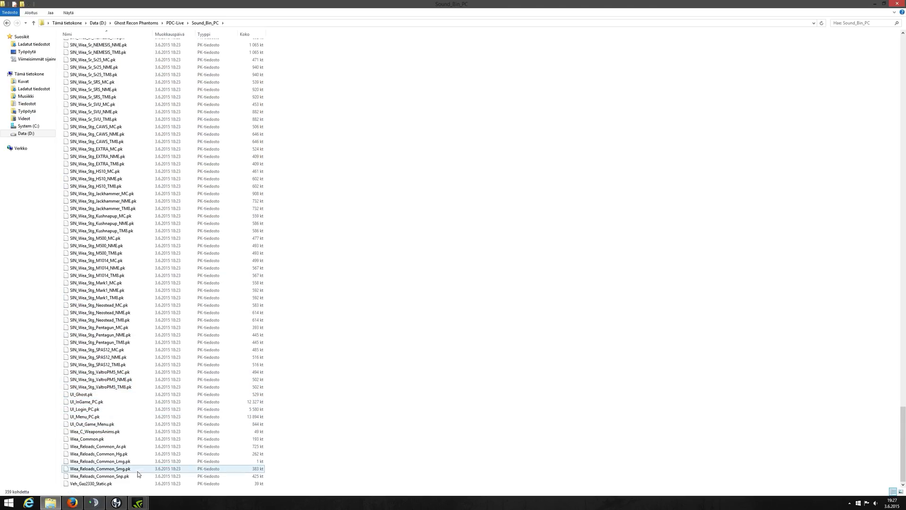
{"action": "scroll", "scroll_direction": "up", "scroll_amount": 3}
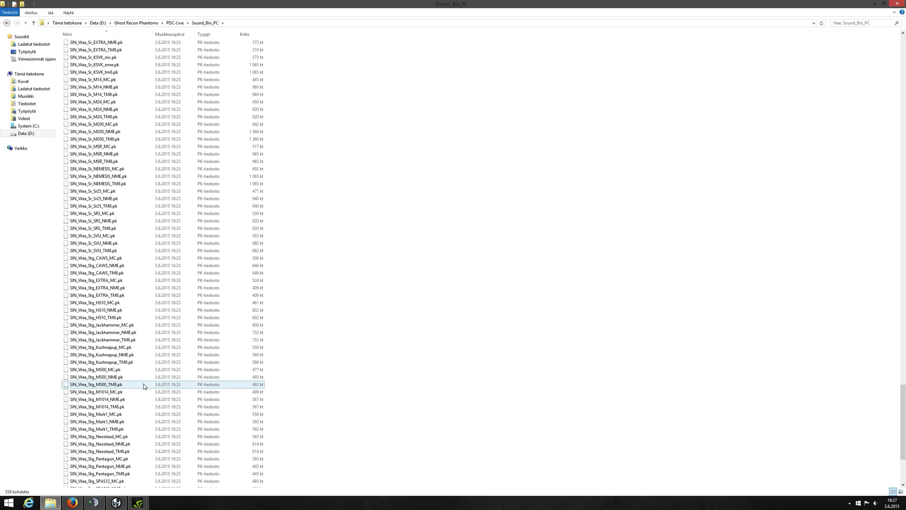
{"action": "scroll", "scroll_direction": "down", "scroll_amount": 3}
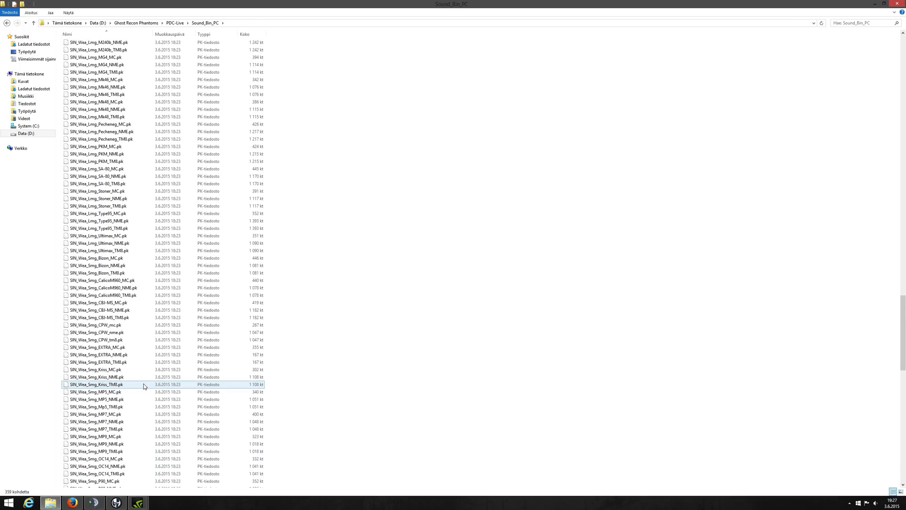
{"action": "scroll", "scroll_direction": "up", "scroll_amount": 3}
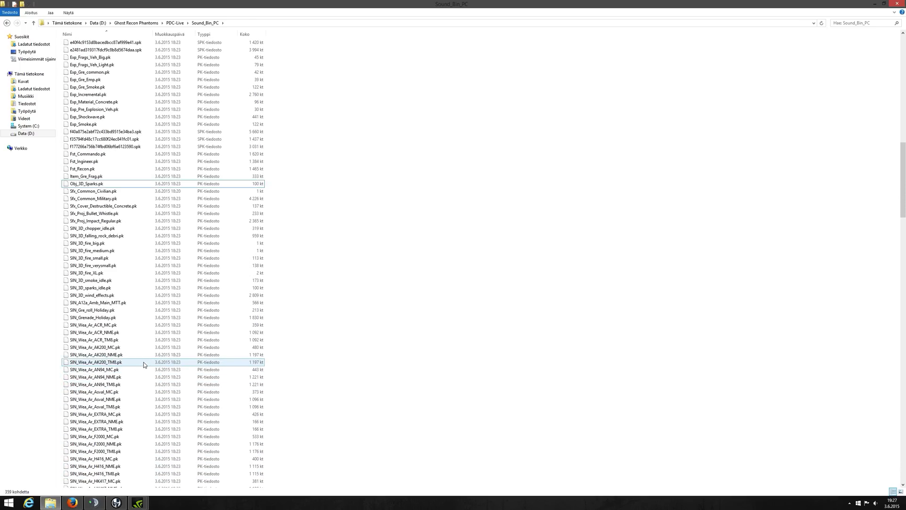
{"action": "scroll", "scroll_direction": "up", "scroll_amount": 3}
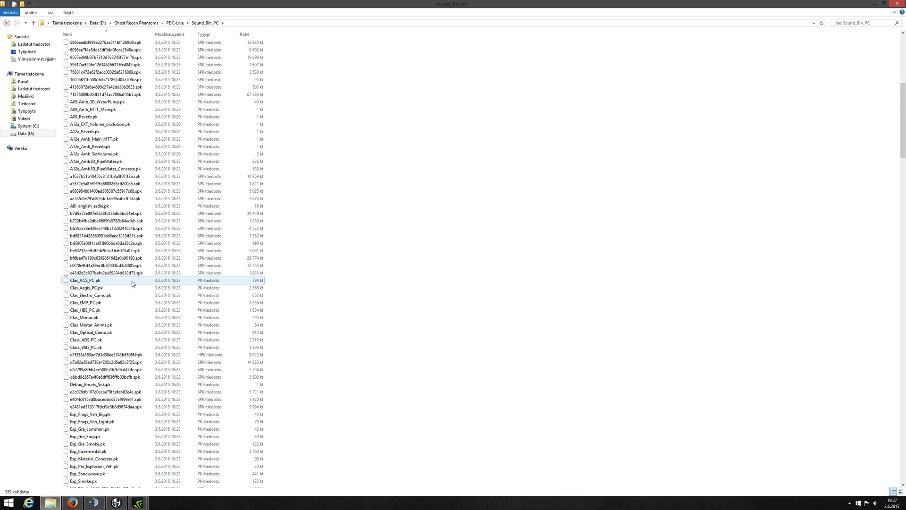
{"action": "scroll", "scroll_direction": "down", "scroll_amount": 3}
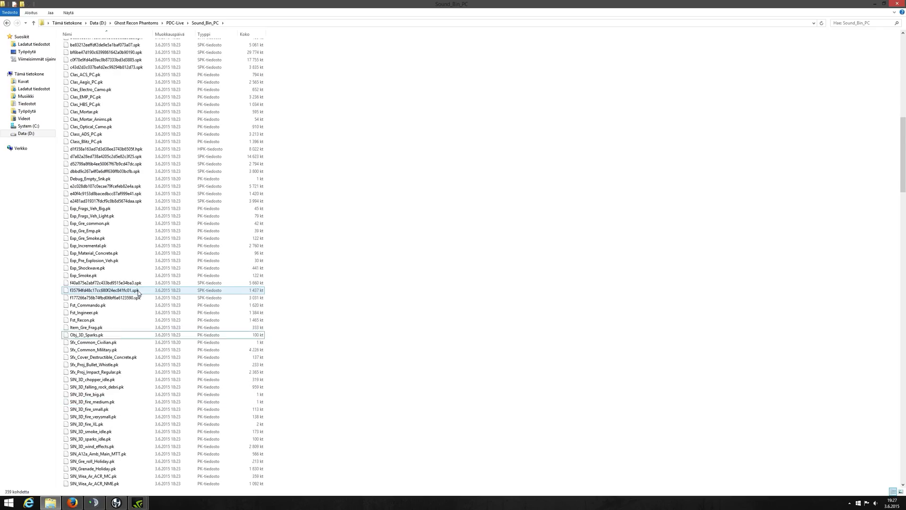
{"action": "scroll", "scroll_direction": "up", "scroll_amount": 3}
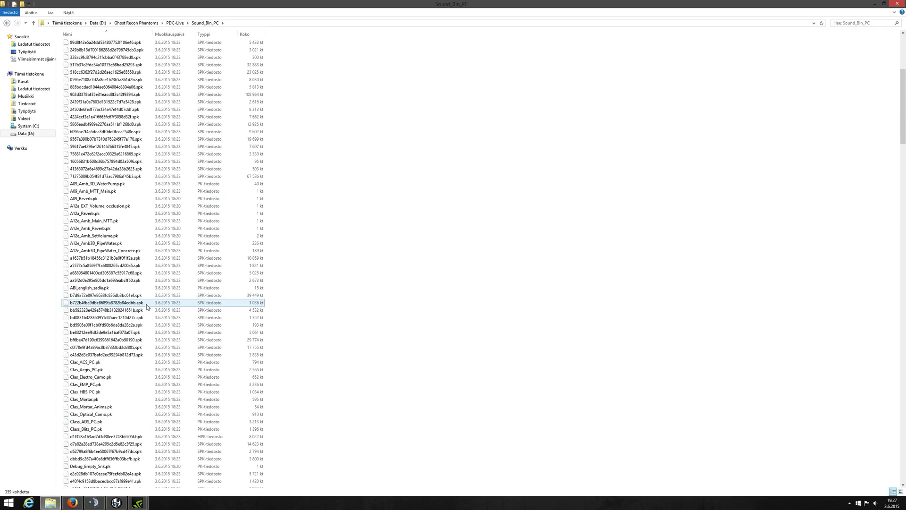
{"action": "scroll", "scroll_direction": "up", "scroll_amount": 3}
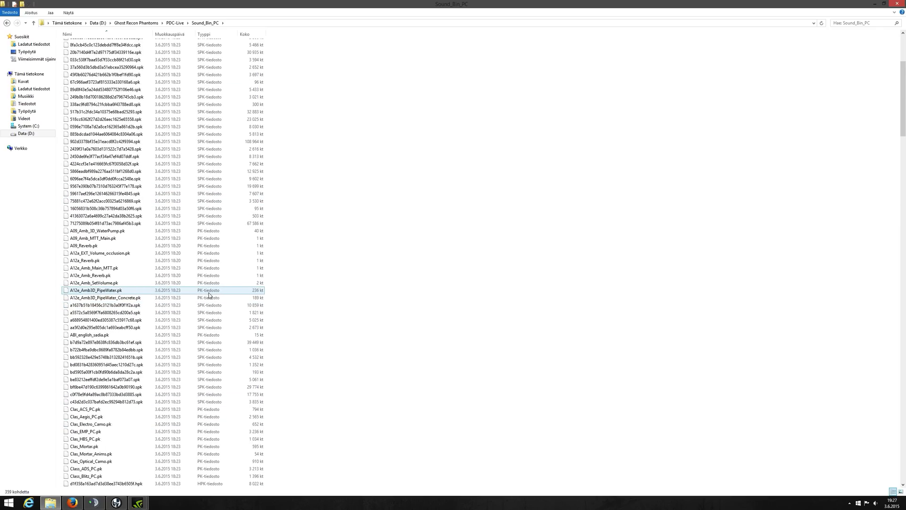
{"action": "scroll", "scroll_direction": "down", "scroll_amount": 3}
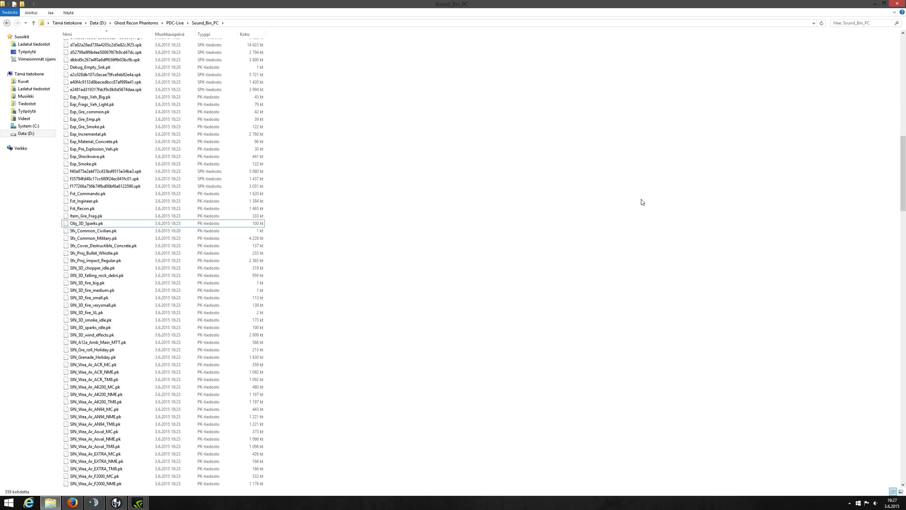
{"action": "scroll", "scroll_direction": "down", "scroll_amount": 3}
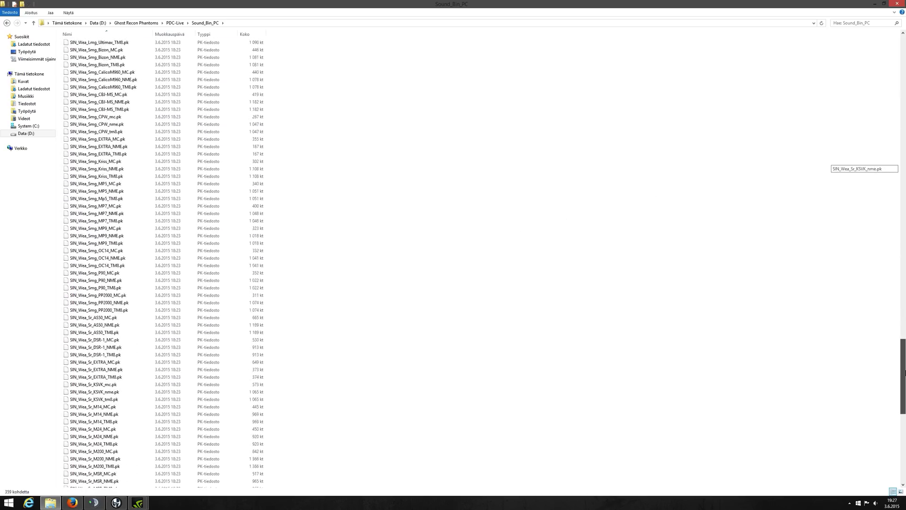
{"action": "scroll", "scroll_direction": "up", "scroll_amount": 3}
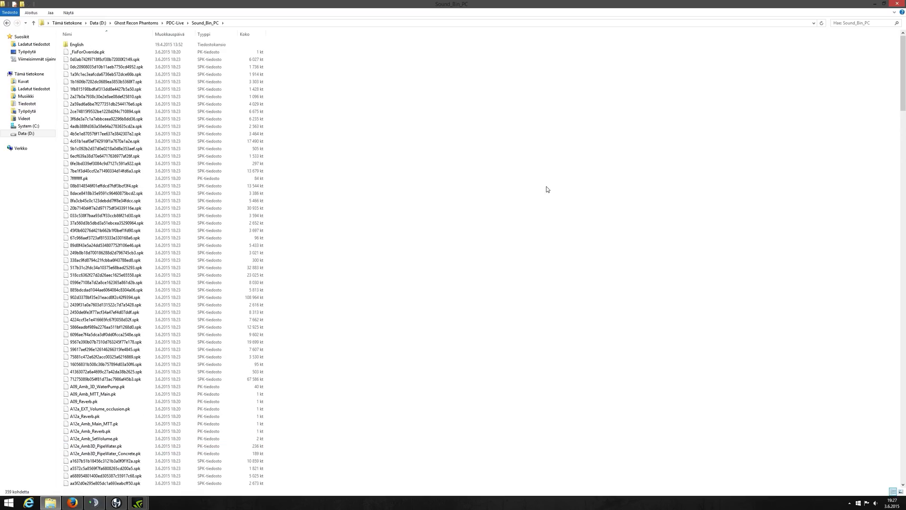
{"action": "mouse_move", "coordinate": [456, 185]}
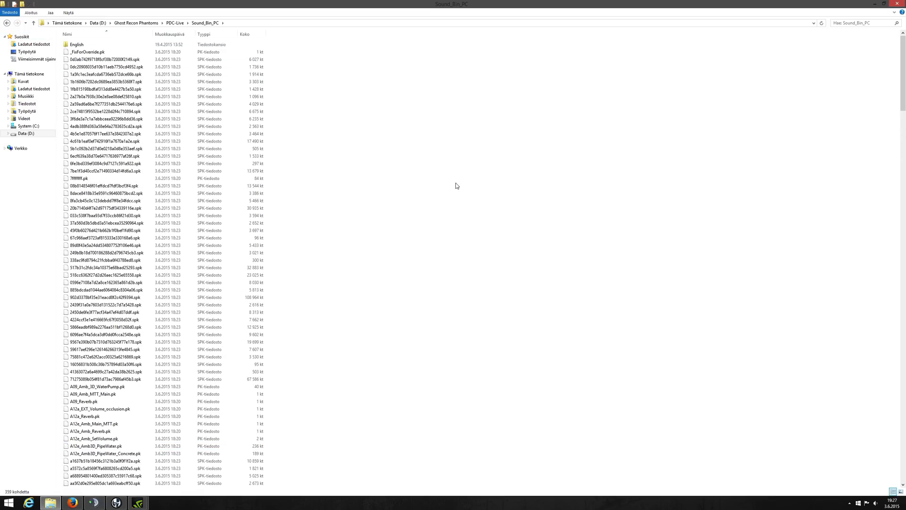